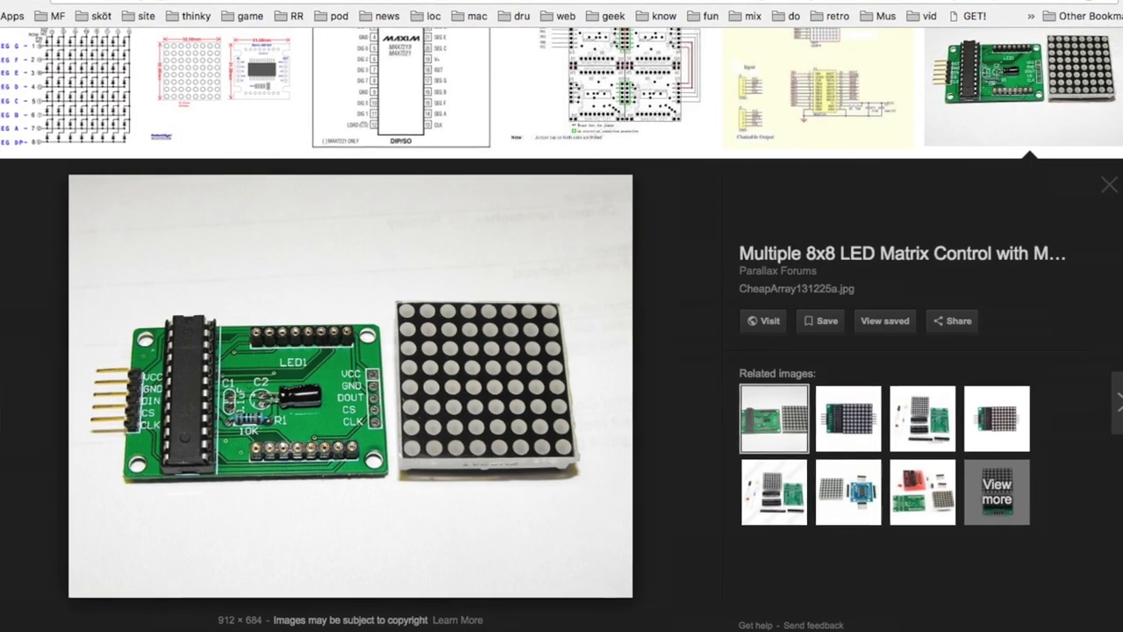
- Scroll the Google Images results down to the MAX7219 8x8 dot matrix module wiring diagram
scroll(down, 3)
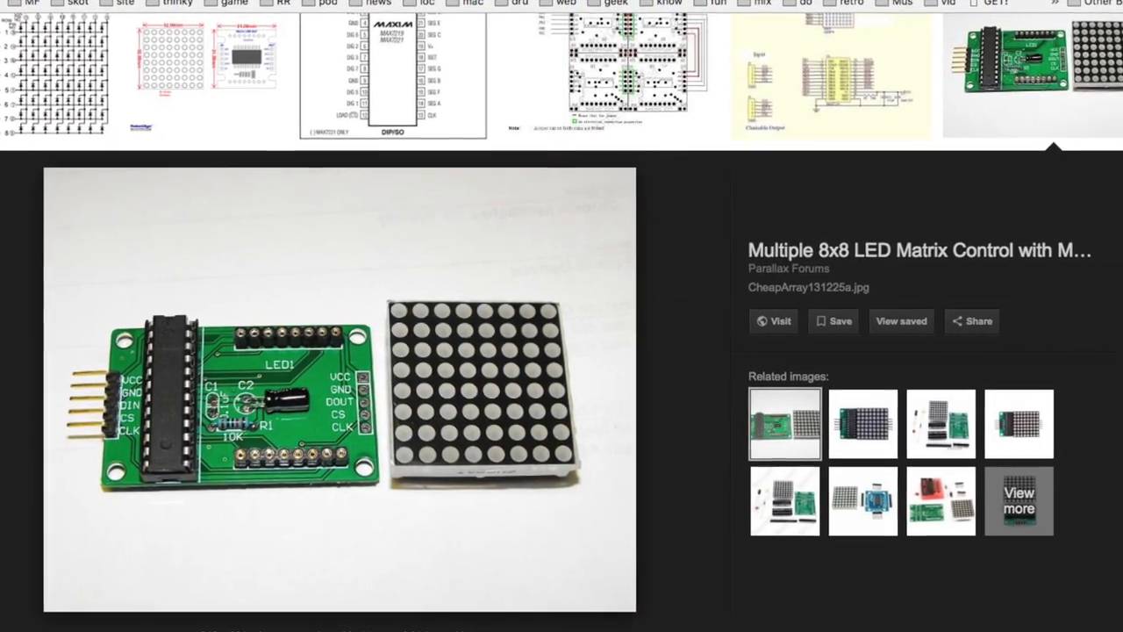
scroll(down, 3)
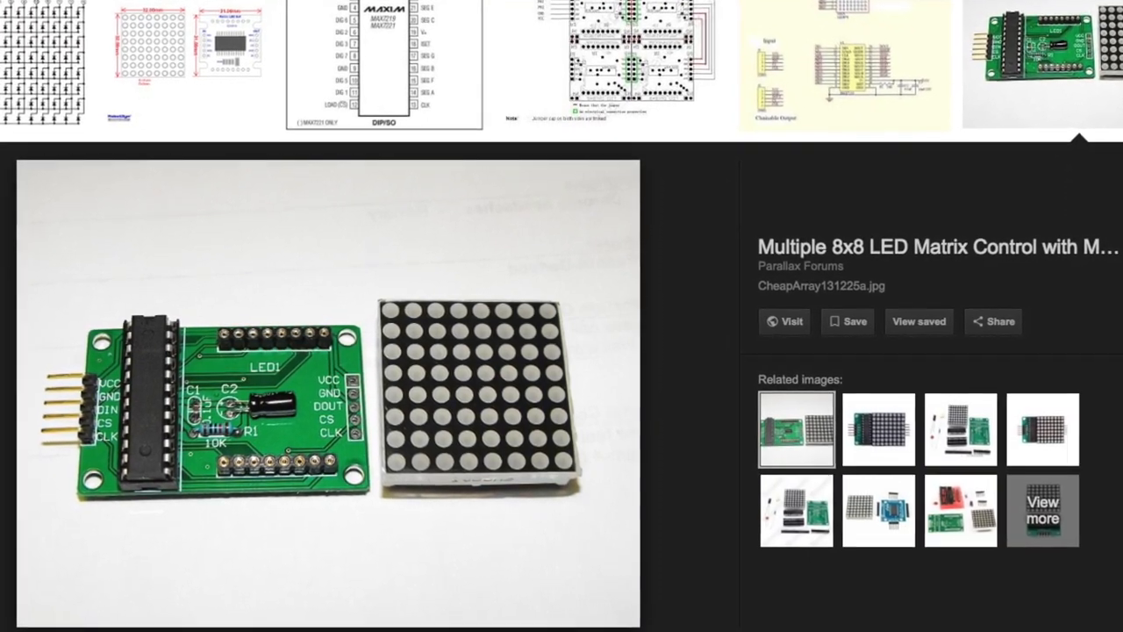
scroll(down, 3)
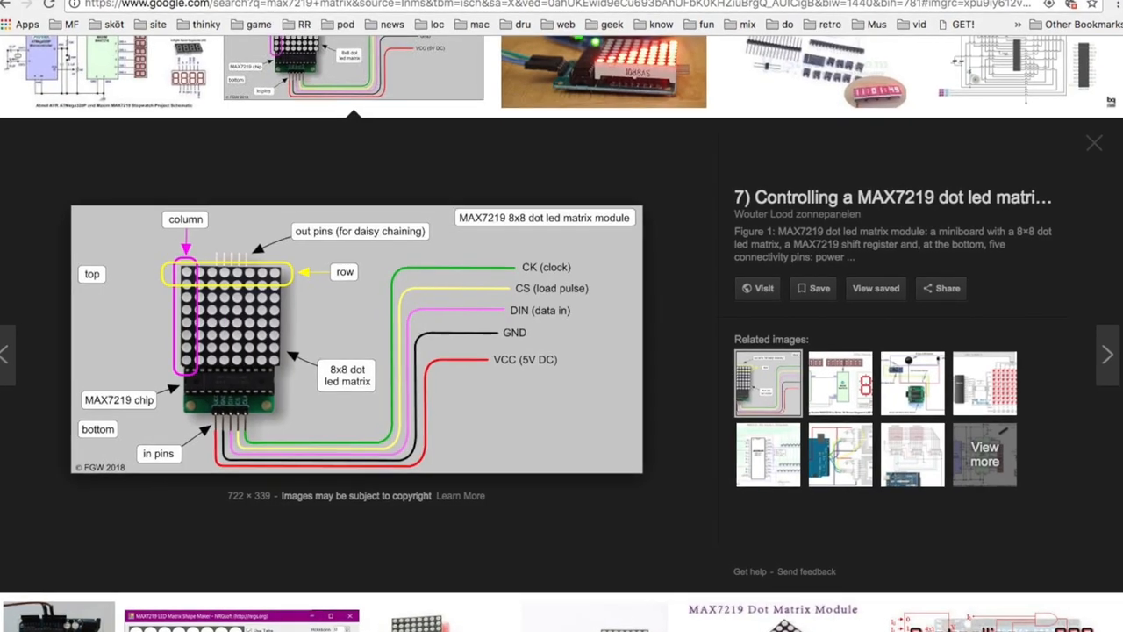
scroll(down, 3)
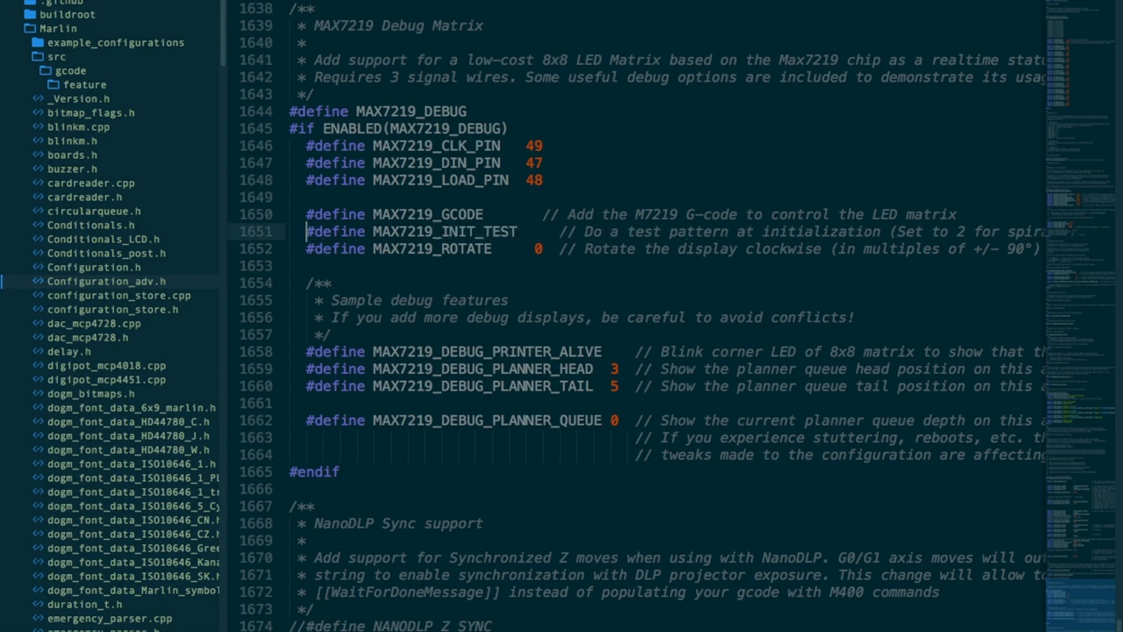
- Set MAX7219_INIT_TEST to 2 and try MAX7219_ROTATE values 90, 180 and -90
text(2)
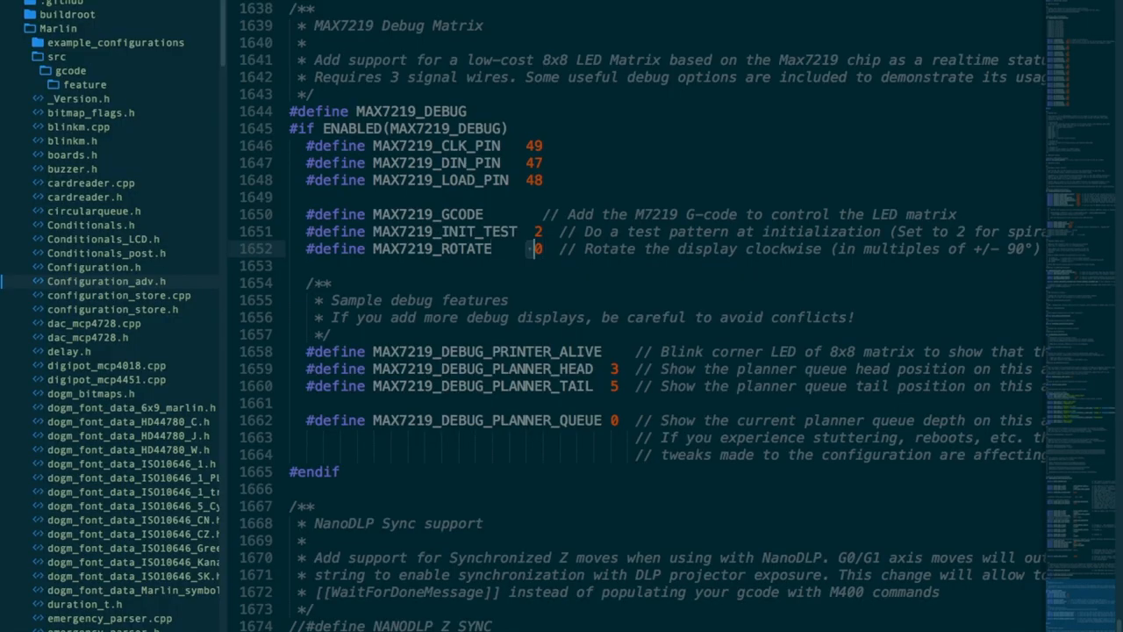
text(90)
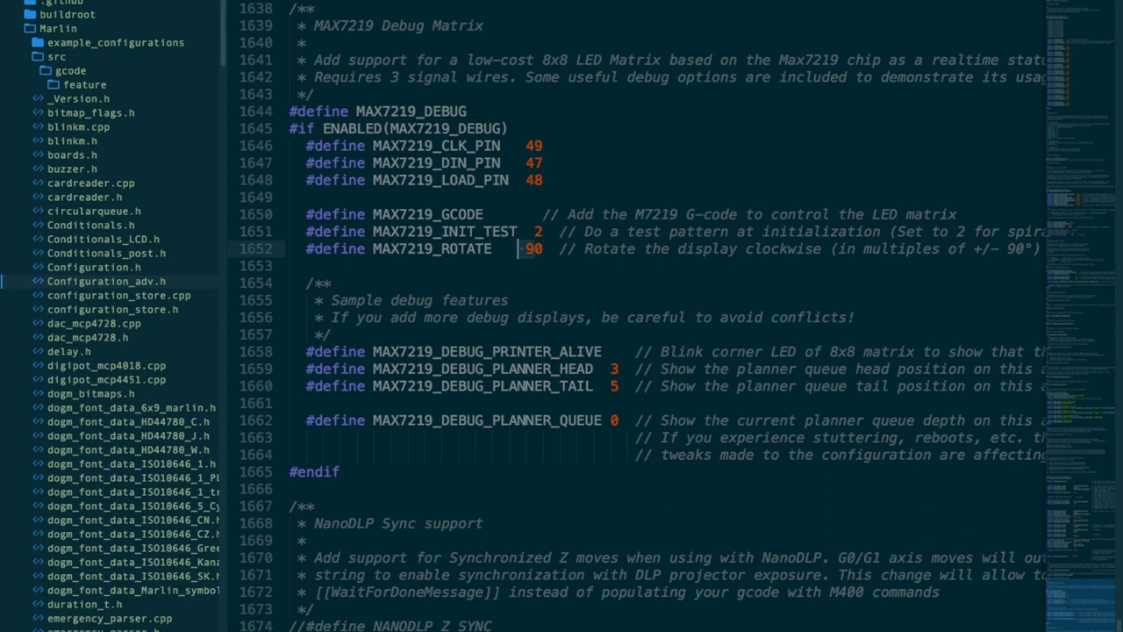
text(180)
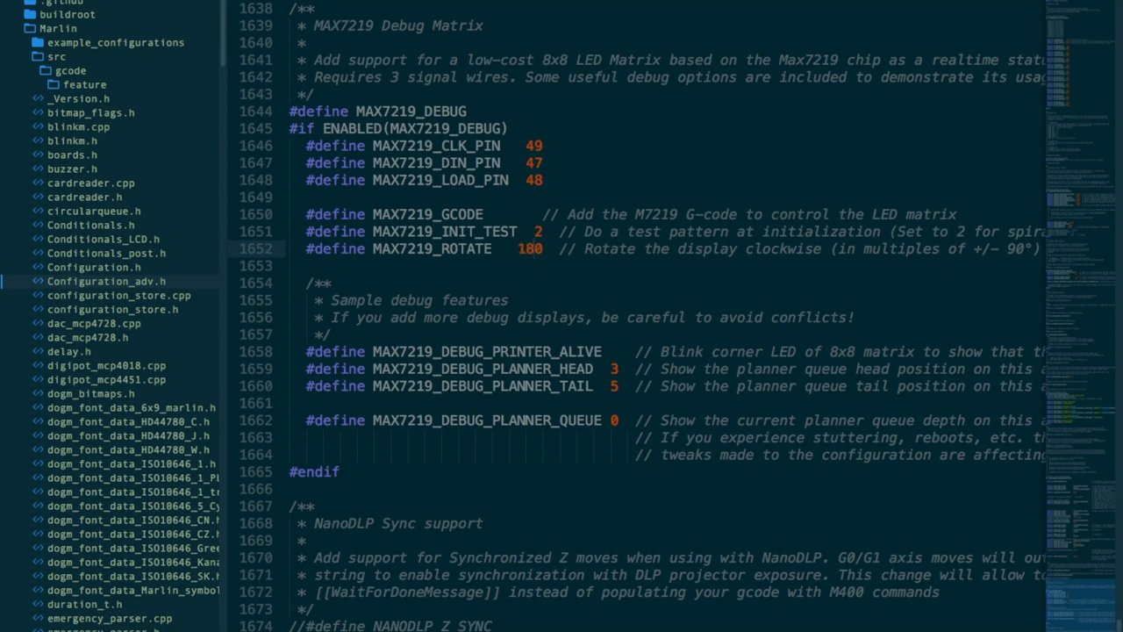
text(-90)
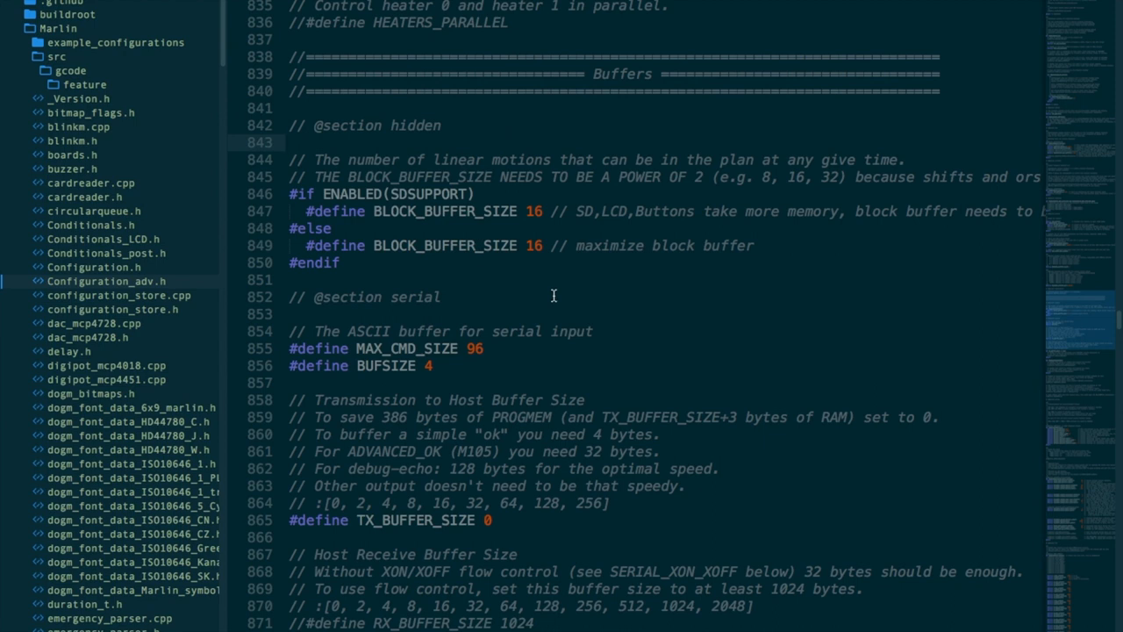
- Open Max7219.cpp from the src folder with its function bodies folded
double_click(534, 210)
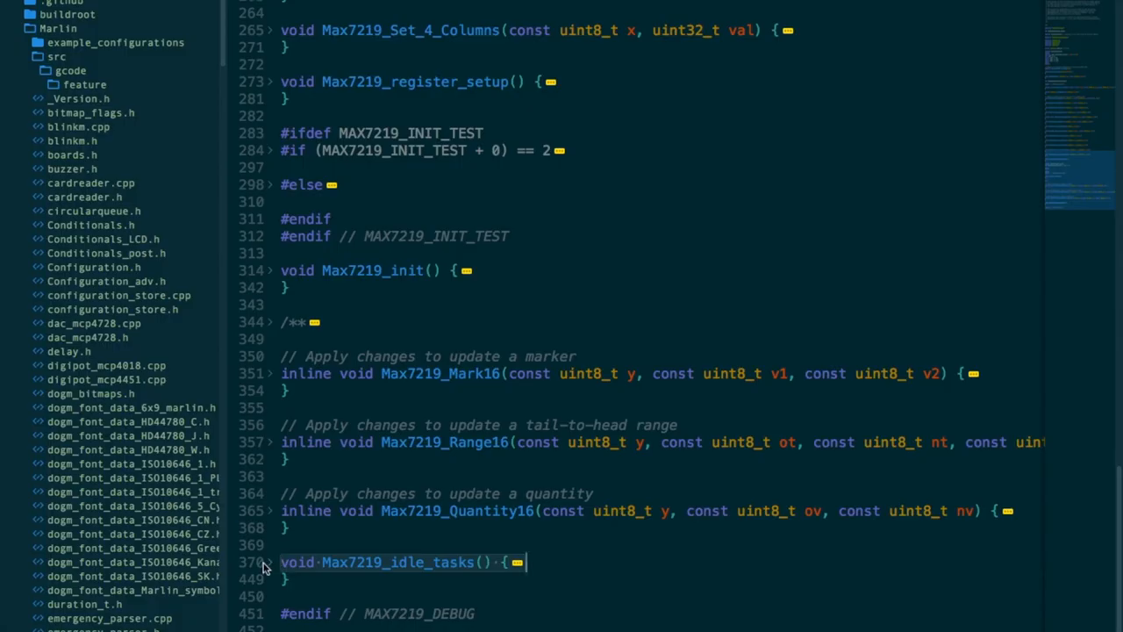
- Scroll Configuration_adv.h to the MAX7219 rotation and printer-alive debug settings
scroll(down, 3)
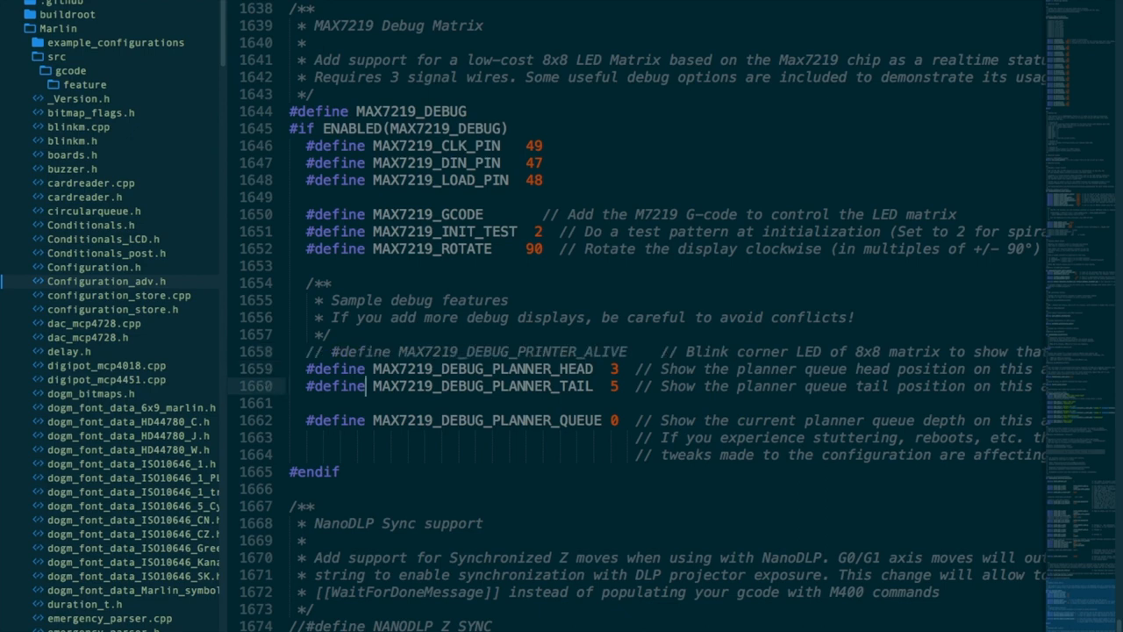
- Set MAX7219_DEBUG_PLANNER_TAIL to 3 and move to the MAX7219_DEBUG_PLANNER_QUEUE line
text(3)
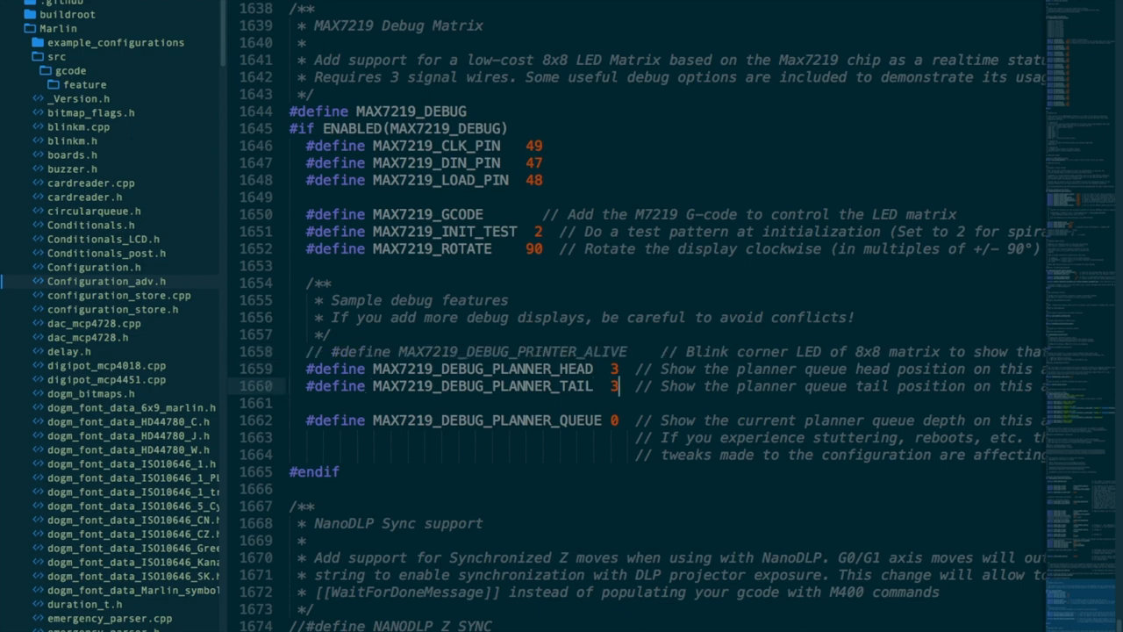
click(289, 455)
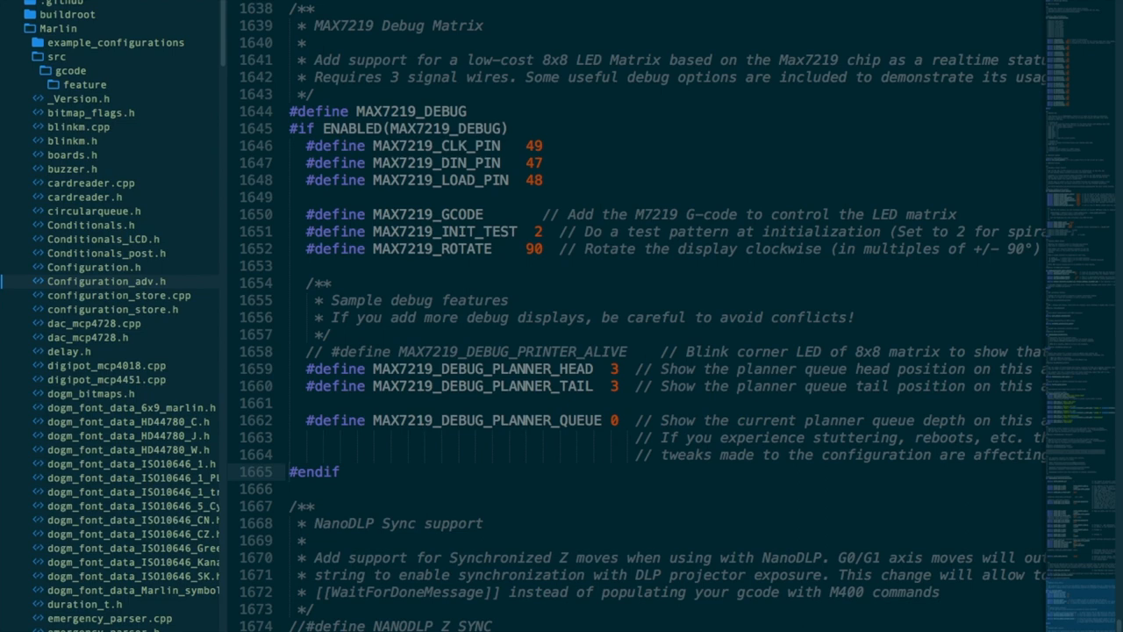
mouse_move(592, 354)
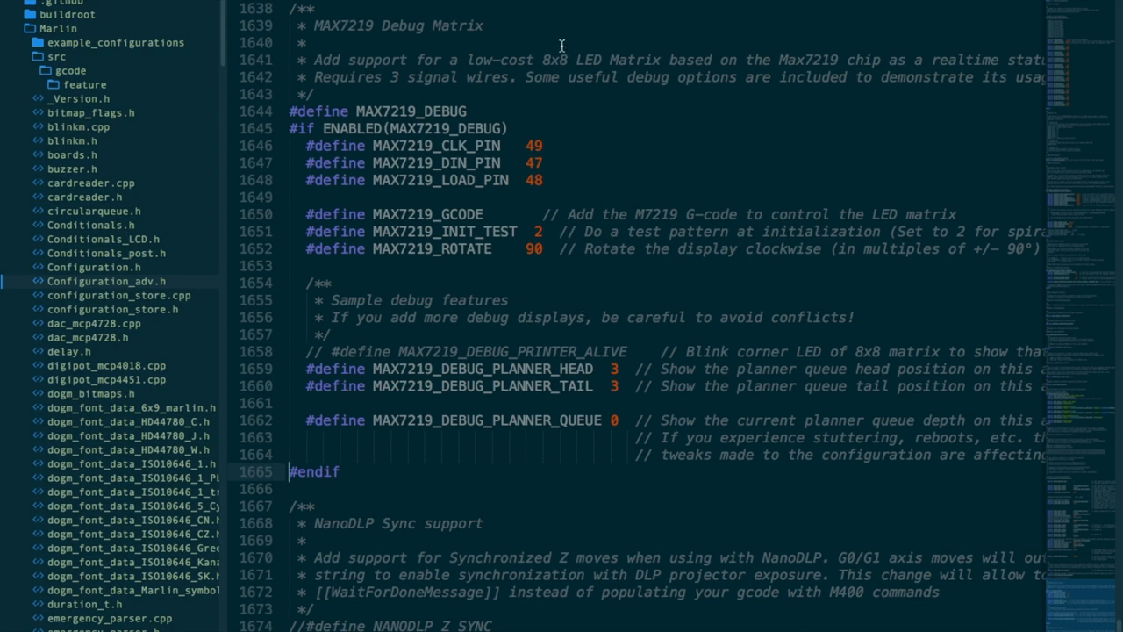
mouse_move(569, 85)
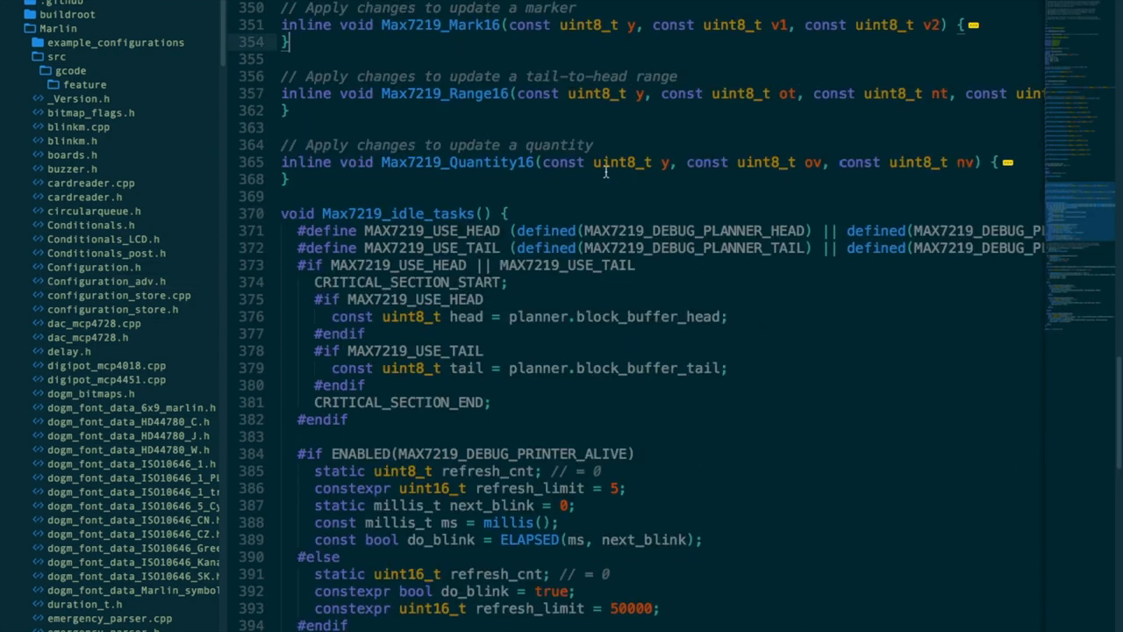
- Switch to Max7219.cpp and scroll through Max7219_idle_tasks' planner head, tail and queue display code
double_click(396, 214)
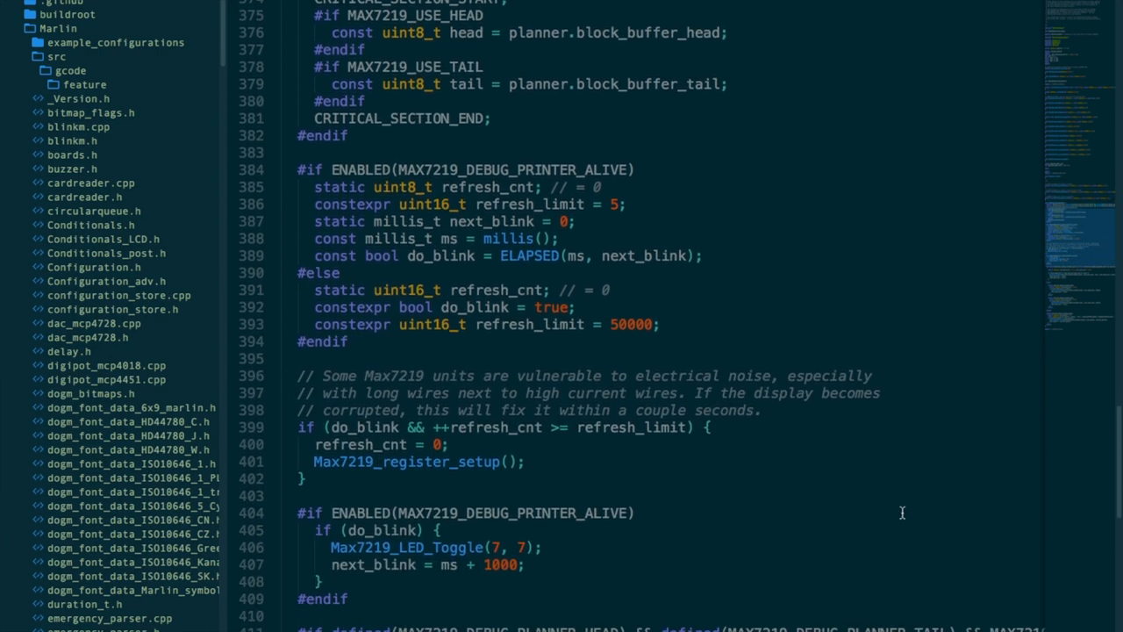
scroll(down, 3)
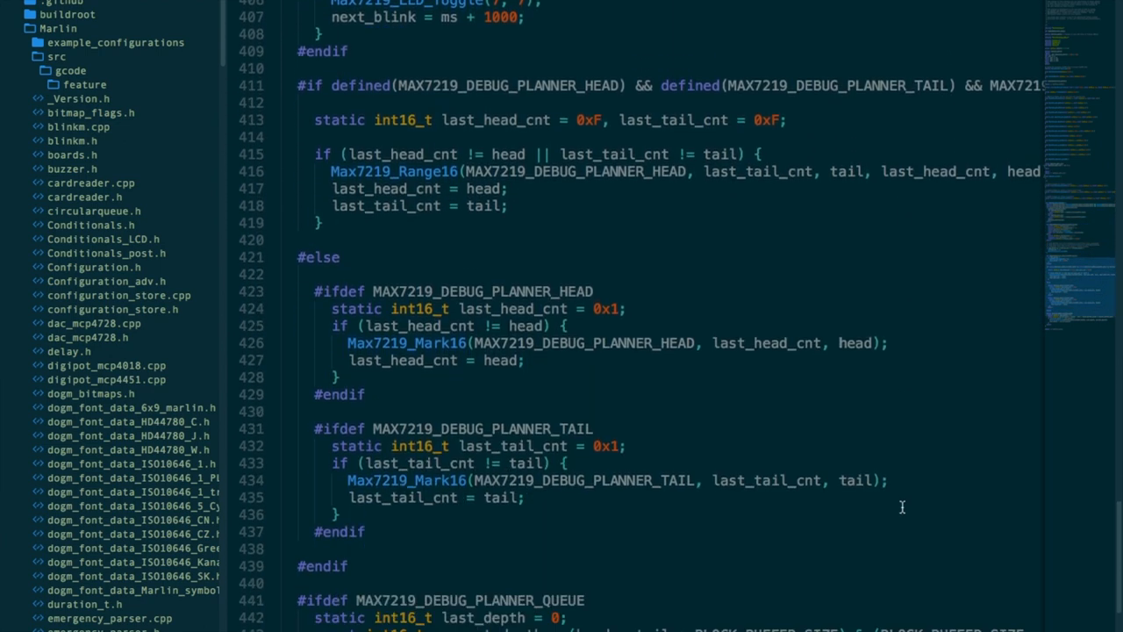
scroll(down, 3)
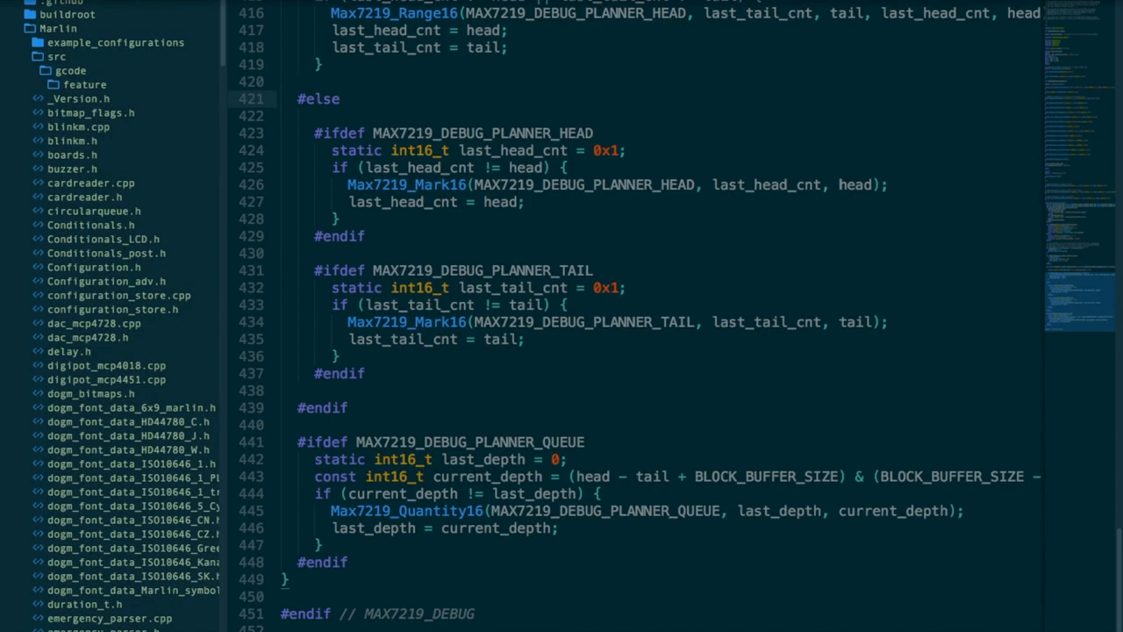